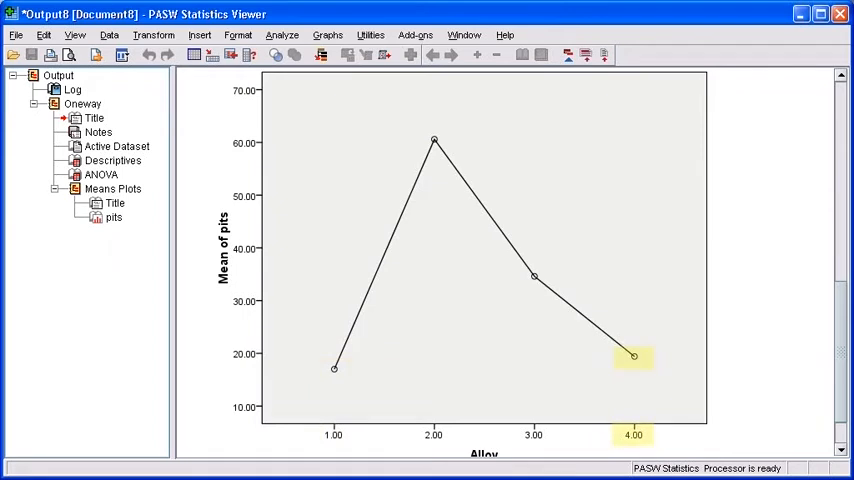
# Switch from the Viewer output back to the alloy.sav Data Editor.
pyautogui.click(336, 368)
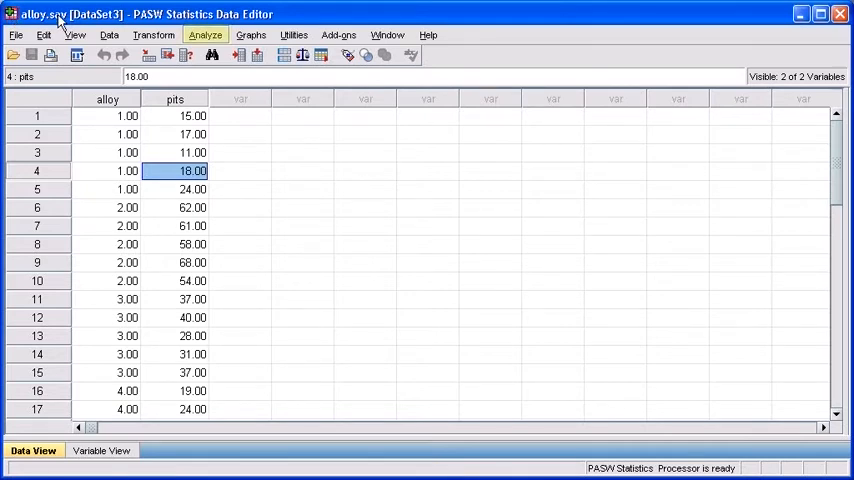
# Start a One-Way ANOVA from the Analyze menu.
pyautogui.click(204, 36)
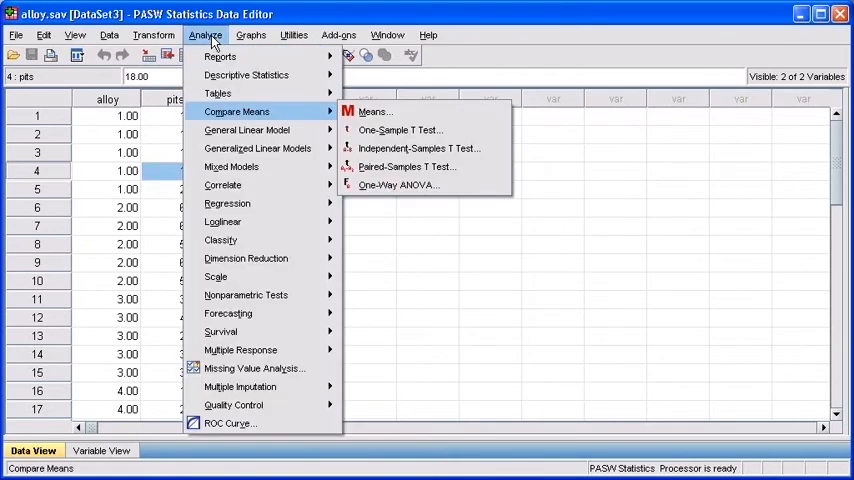
pyautogui.moveTo(236, 112)
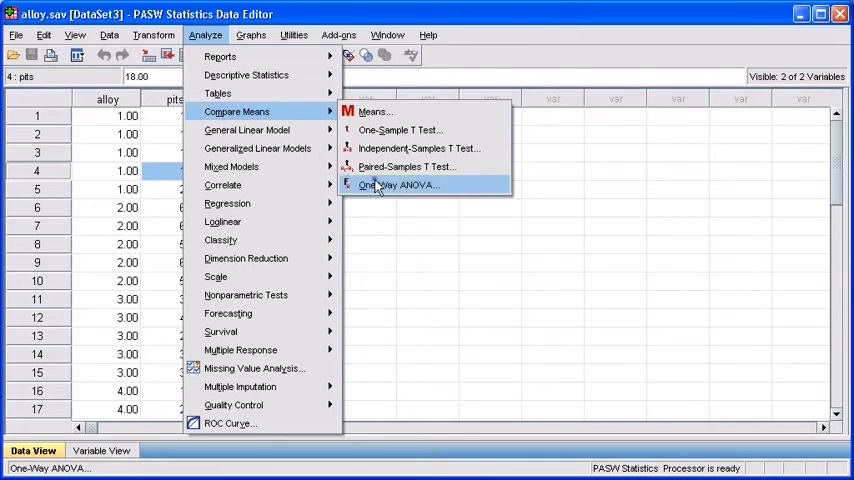
pyautogui.click(398, 184)
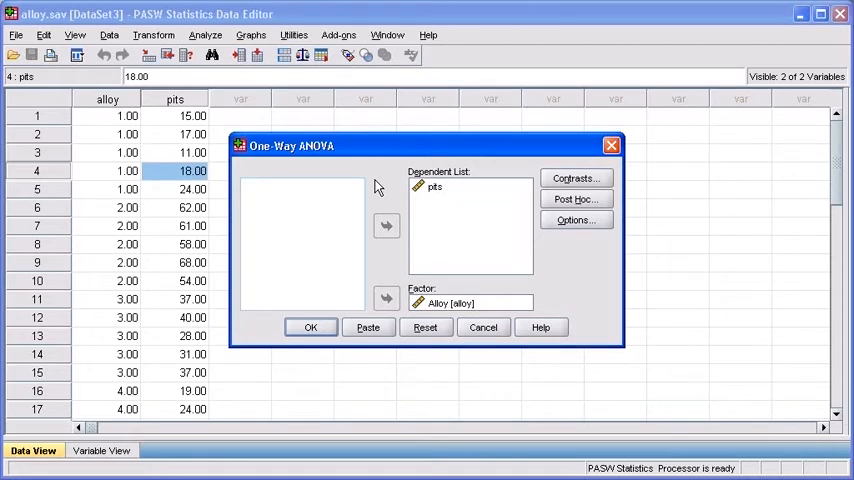
# Assign pits as dependent and alloy as factor, then go to the post hoc options.
pyautogui.click(436, 186)
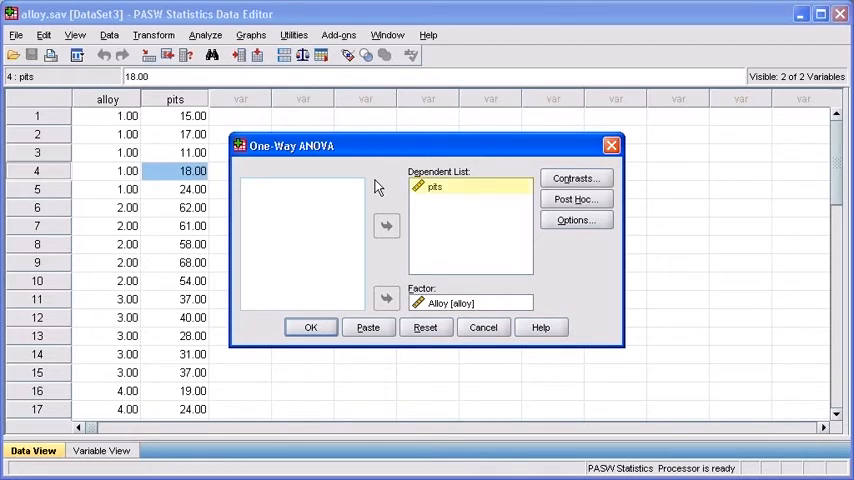
pyautogui.click(436, 186)
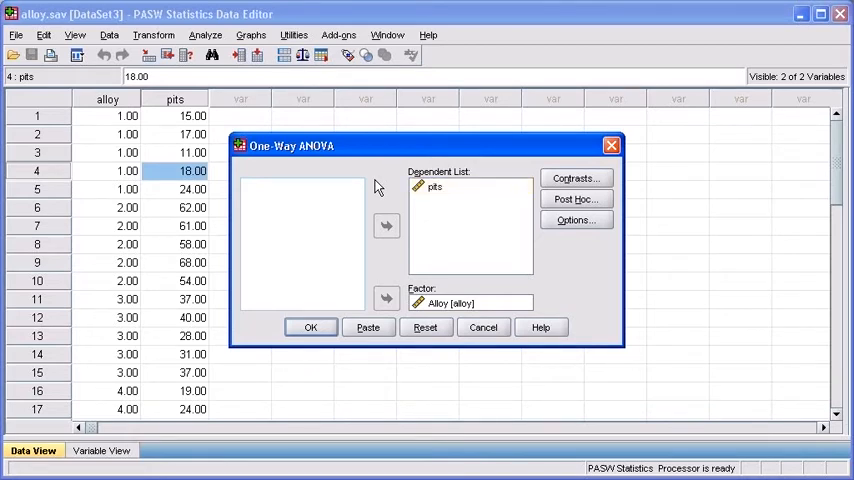
pyautogui.click(452, 302)
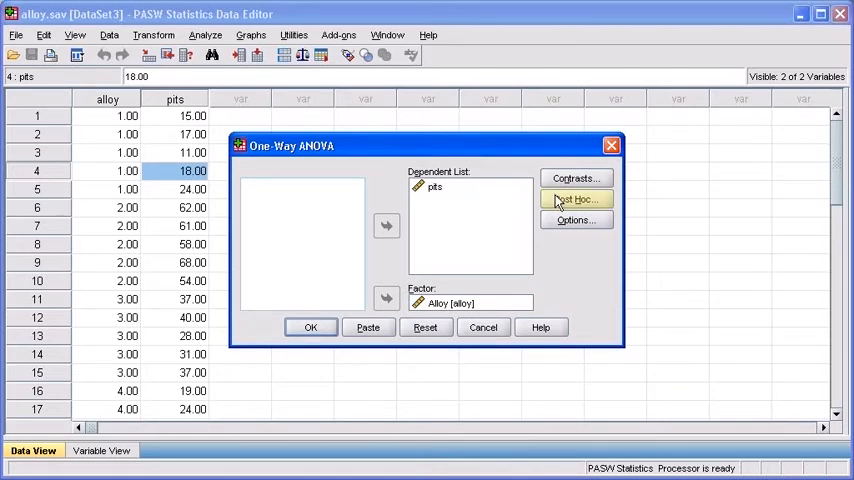
pyautogui.click(576, 200)
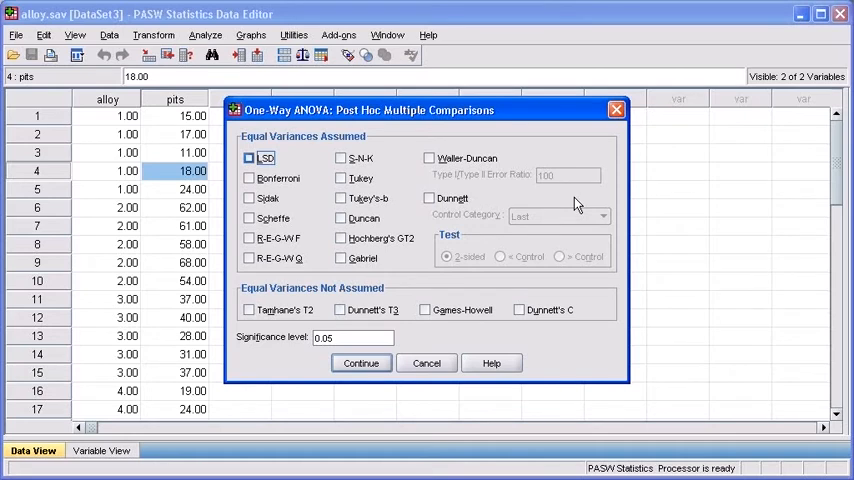
# Select the LSD test under Equal Variances Assumed and confirm with Continue.
pyautogui.click(248, 158)
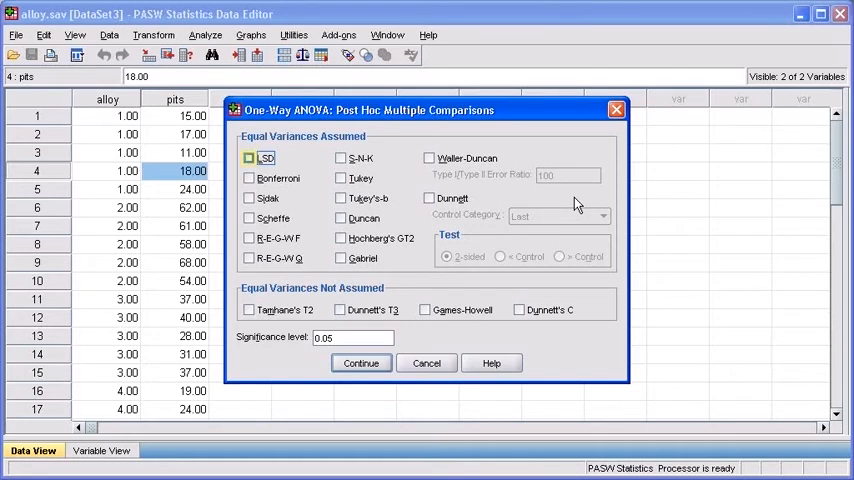
pyautogui.click(248, 158)
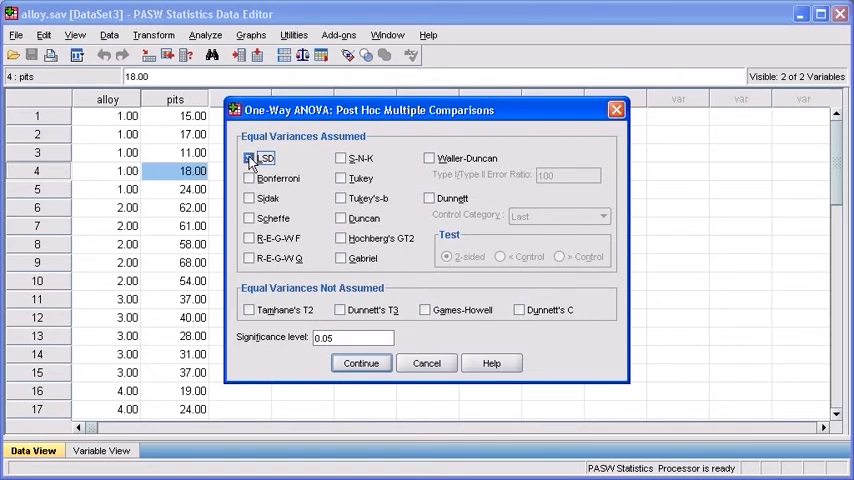
pyautogui.click(248, 158)
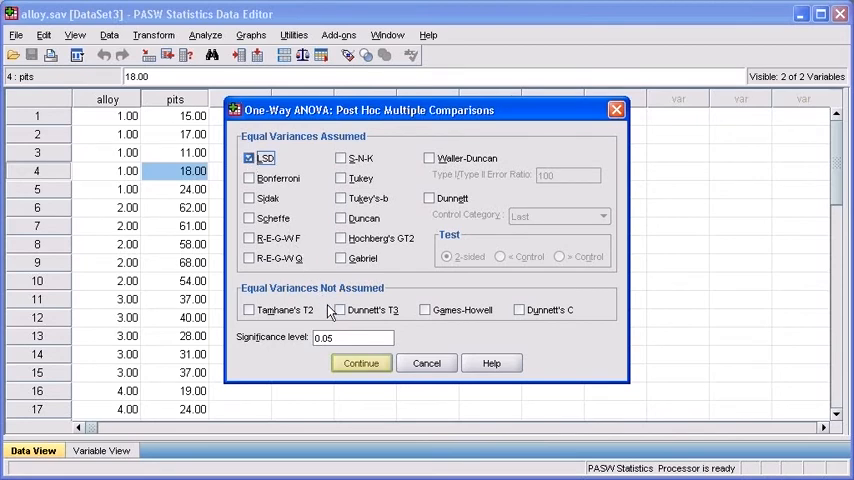
pyautogui.click(360, 364)
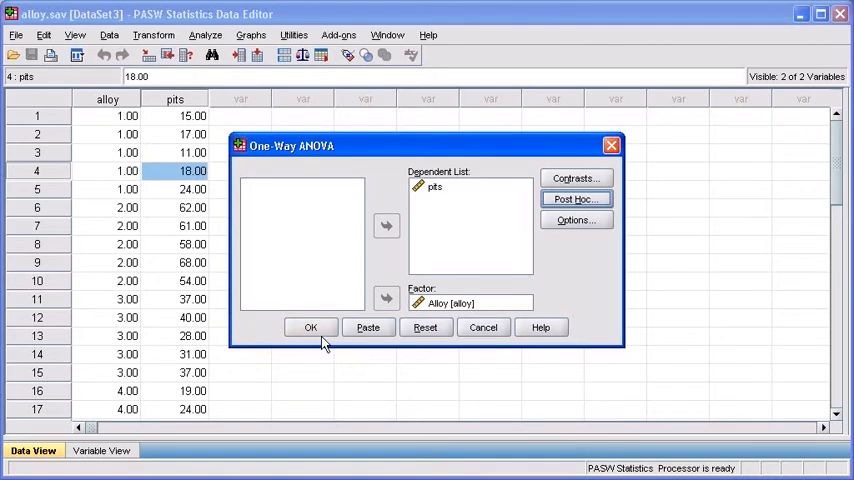
# Run the ANOVA and bring the LSD Multiple Comparisons table into view.
pyautogui.click(310, 328)
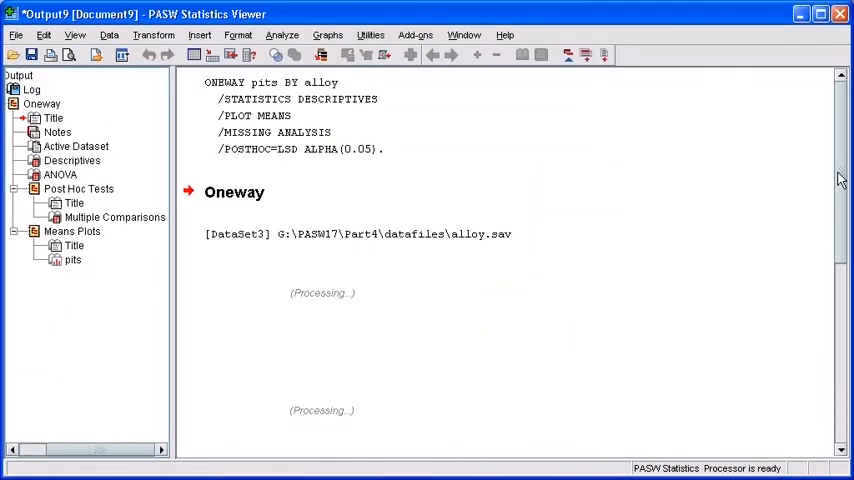
pyautogui.scroll(-3)
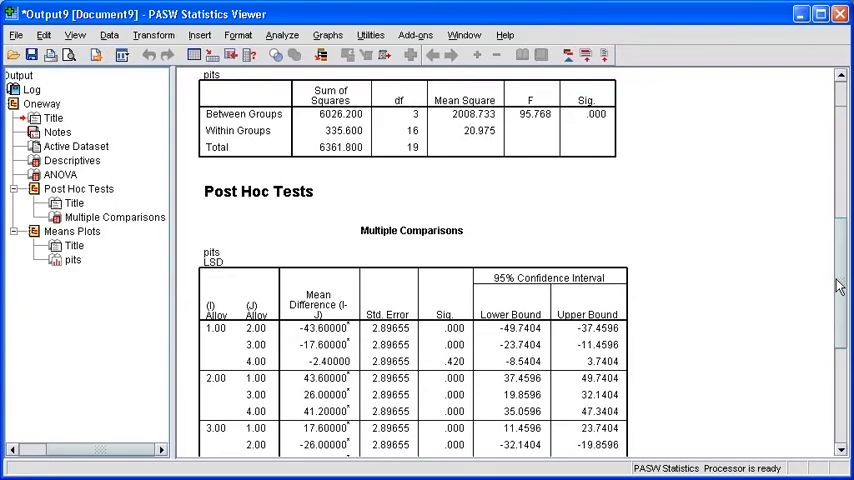
pyautogui.scroll(-3)
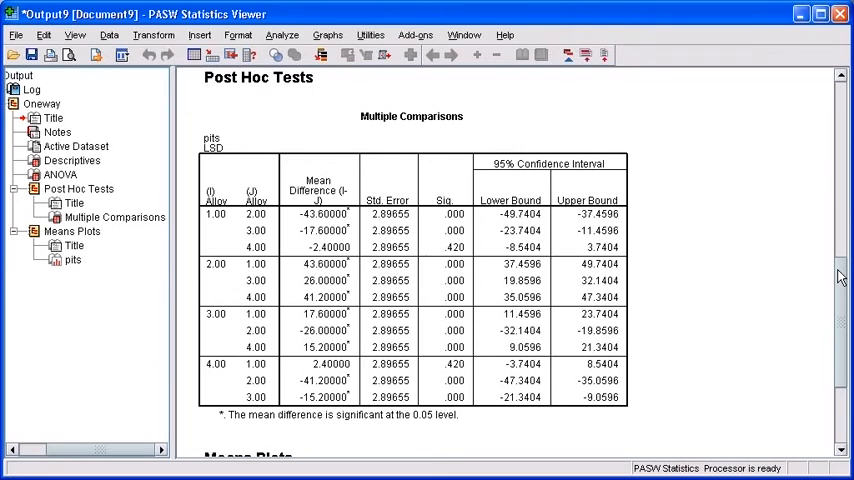
pyautogui.click(216, 212)
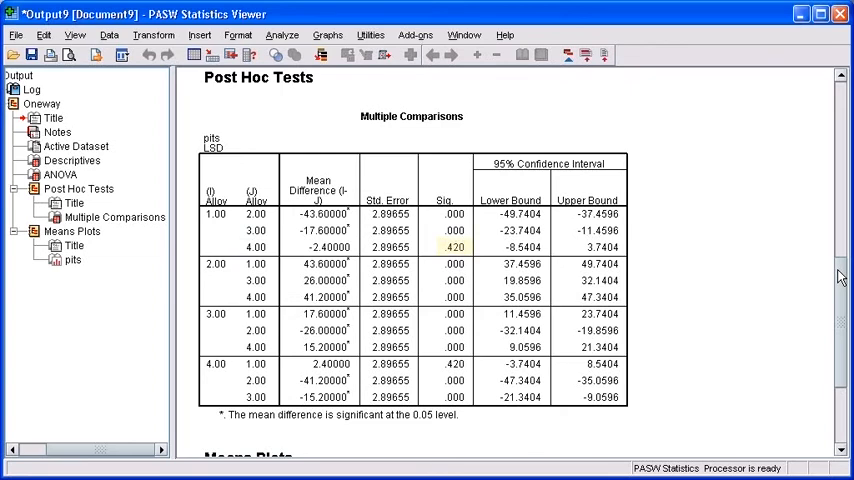
pyautogui.click(456, 246)
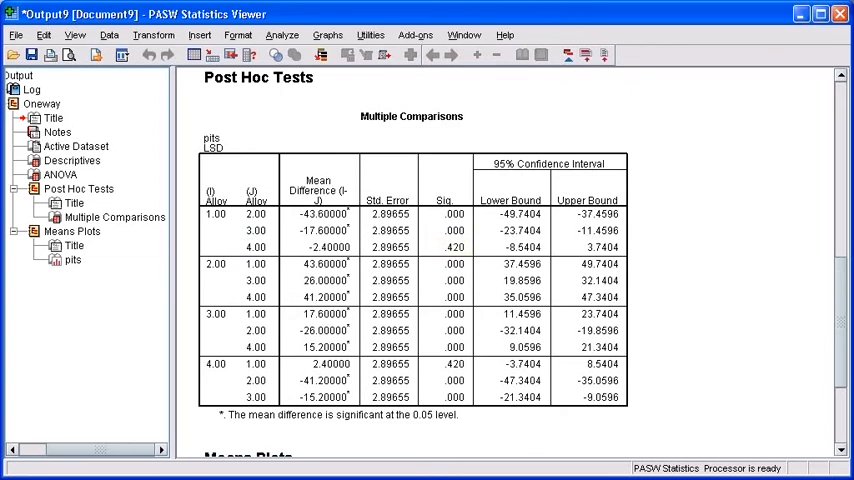